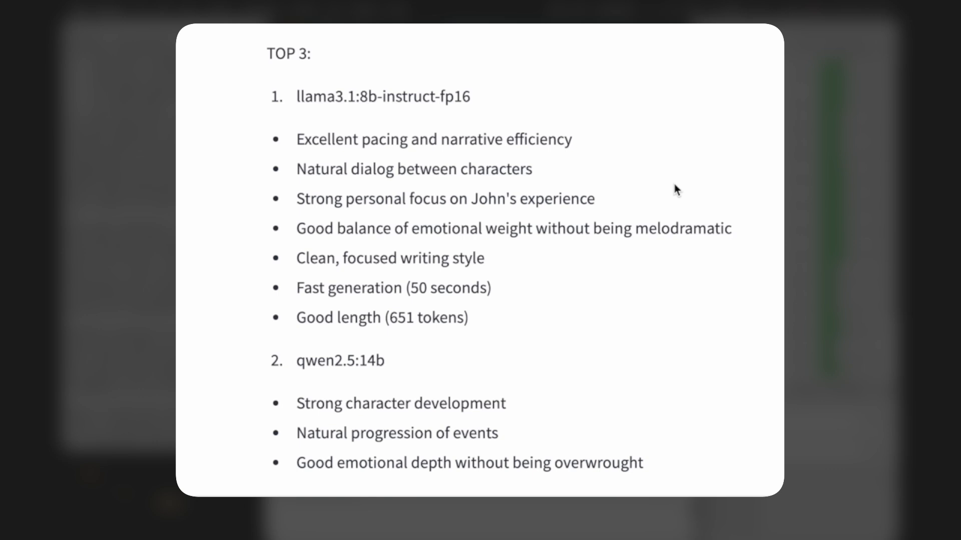
scroll("down", 3)
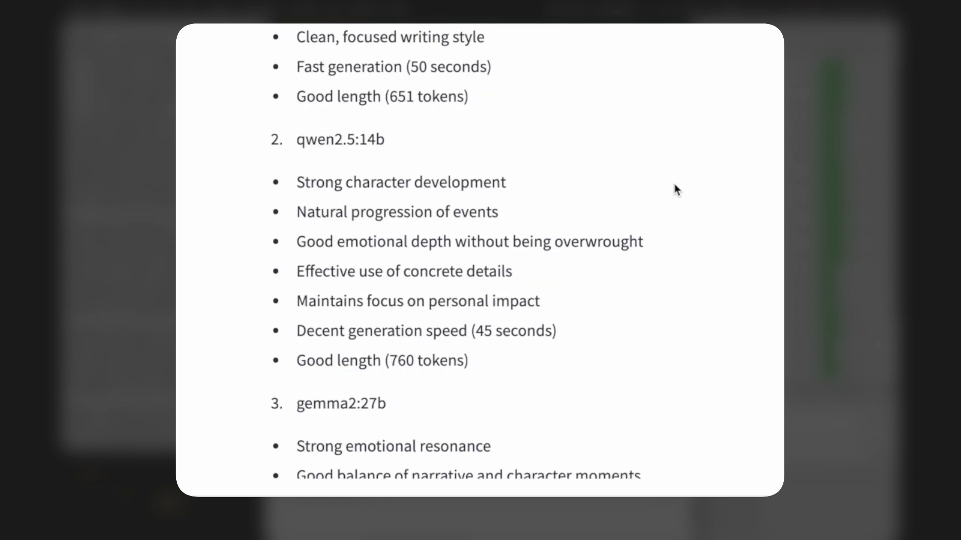